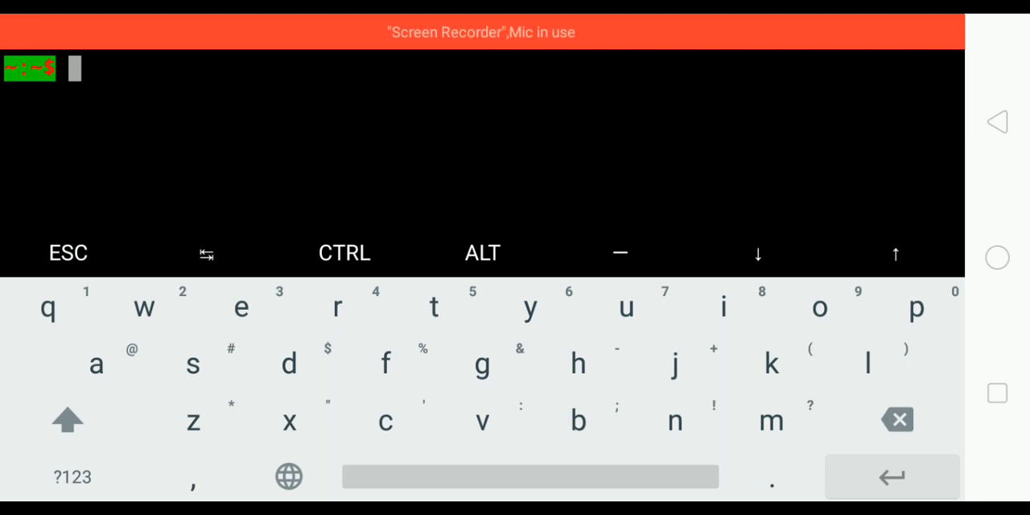
# Run 'which bash' to reveal bash at /data/data/com.termux/files/usr/bin/bash.
pyautogui.write('wh')
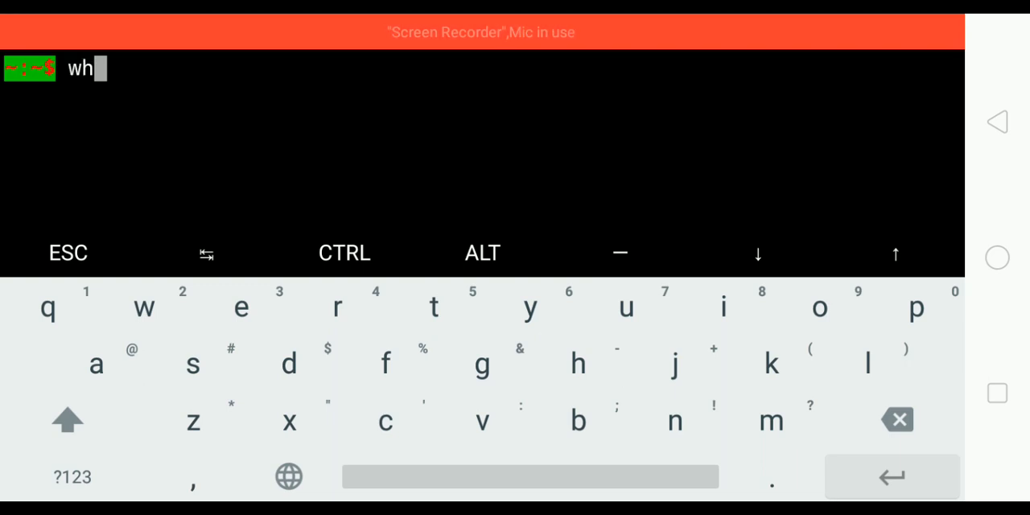
pyautogui.write('ich bas')
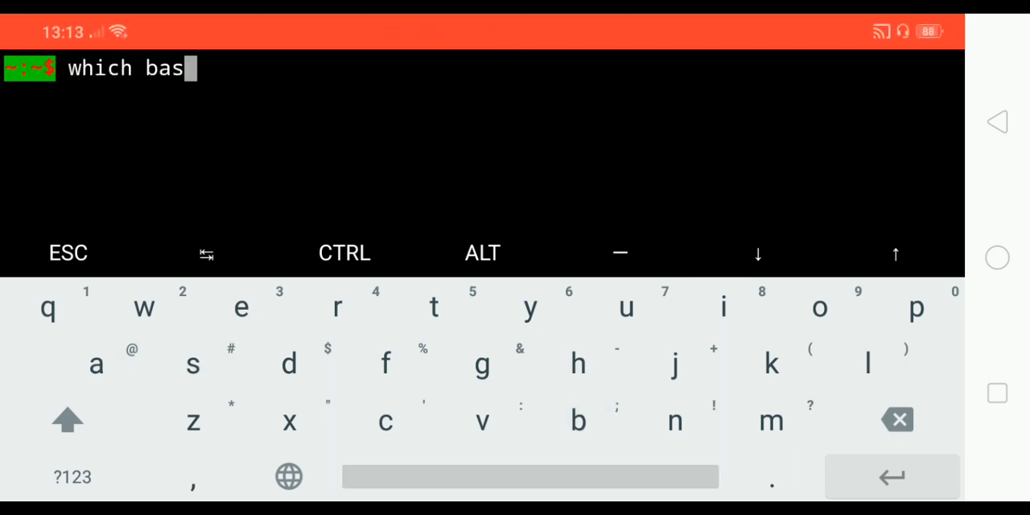
pyautogui.press('Enter')
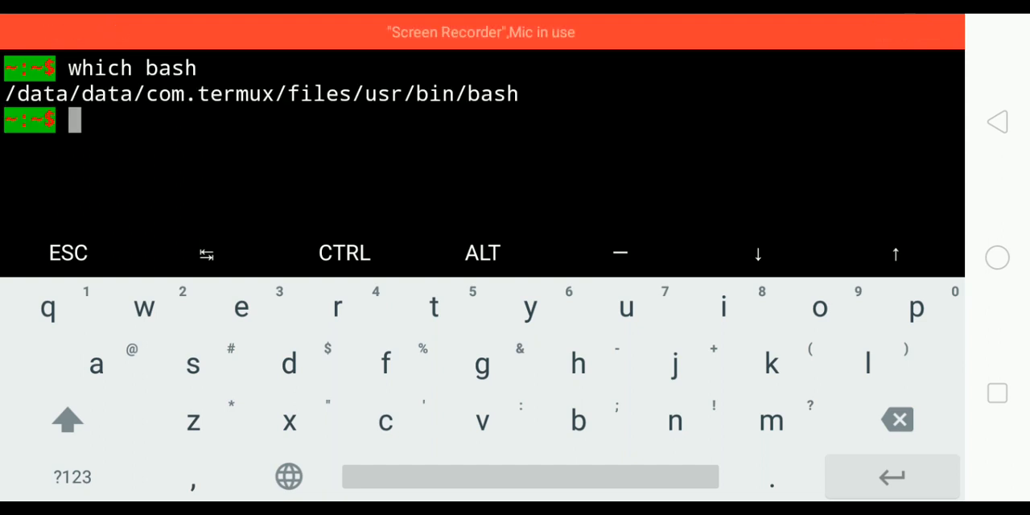
pyautogui.doubleClick(261, 93)
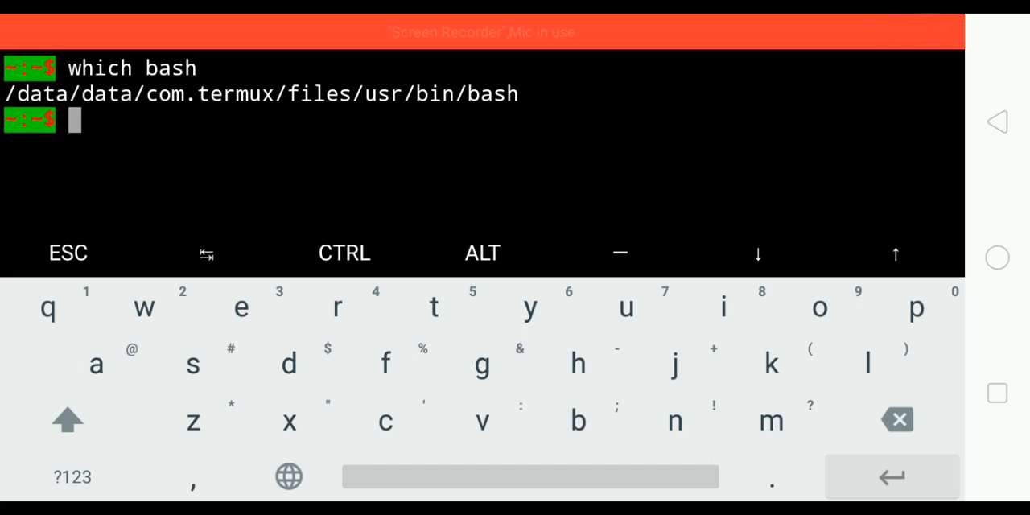
# Go up with 'cd ..', attempt 'mkdir bin' (already exists), enter bin and start 'vim hello'.
pyautogui.write('cd ..')
pyautogui.write('mkdir bin')
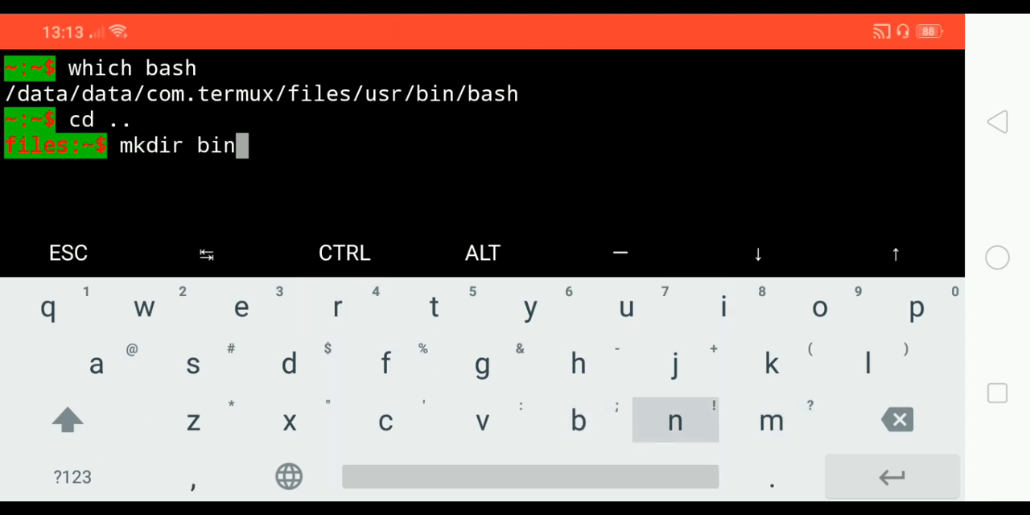
pyautogui.press('Enter')
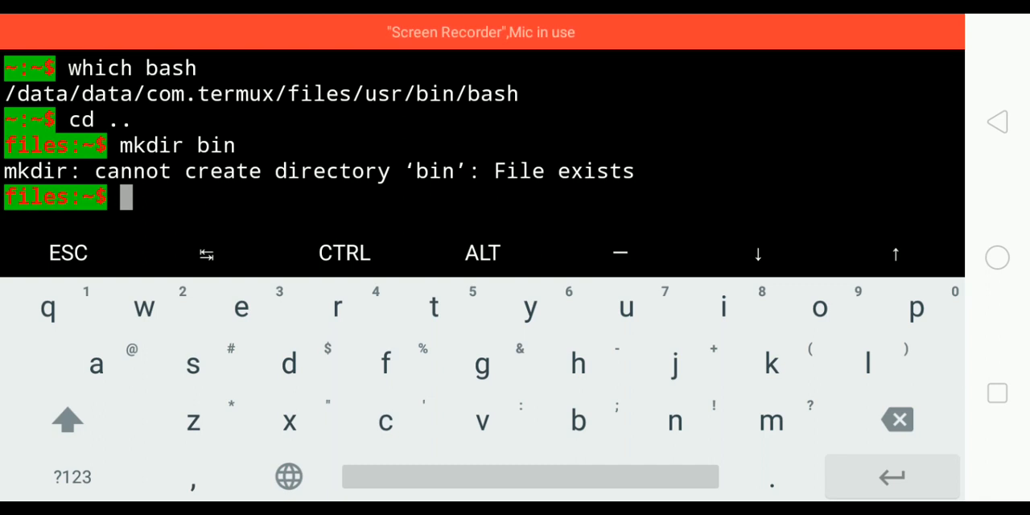
pyautogui.write('cd bin')
pyautogui.write('vim')
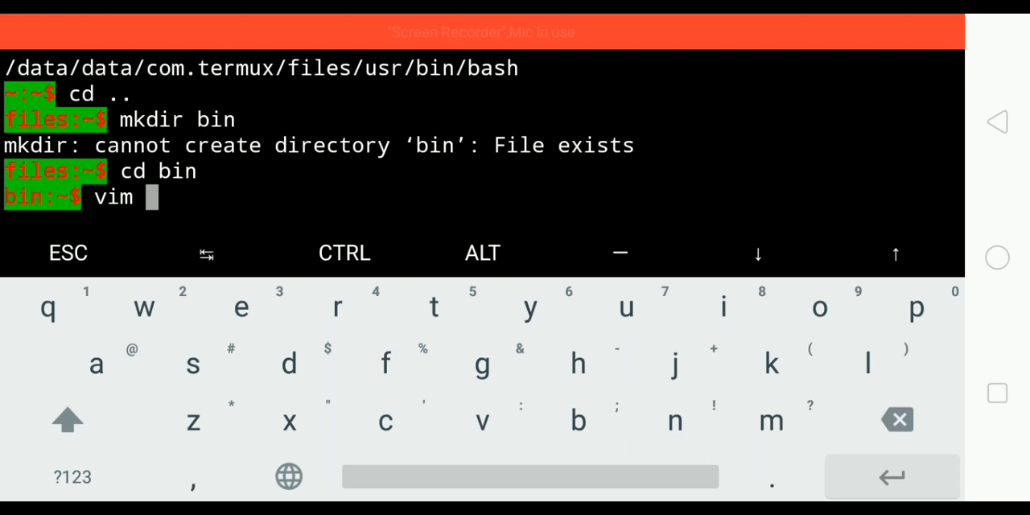
pyautogui.write('hello')
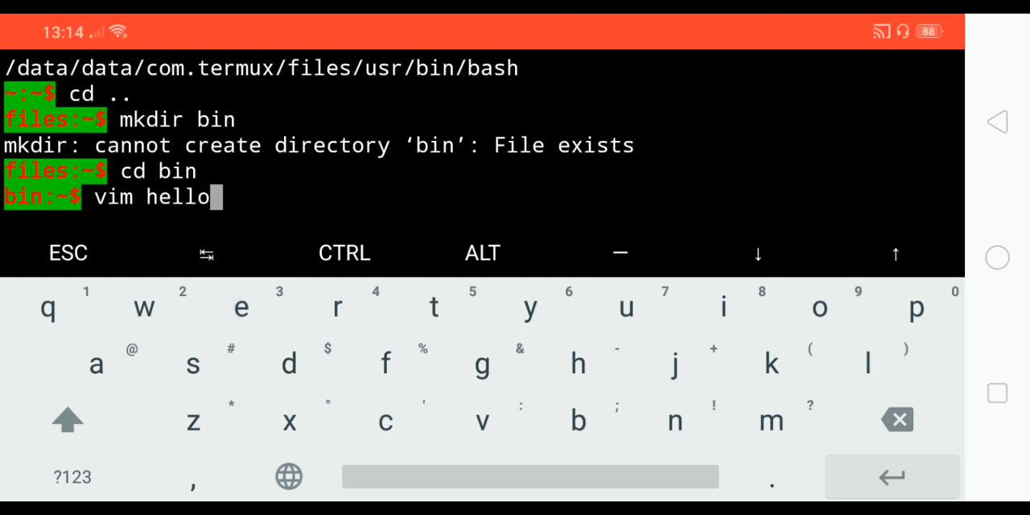
# Create hello in vim with the bash shebang line and ':set syn=sh' highlighting.
pyautogui.press('Enter')
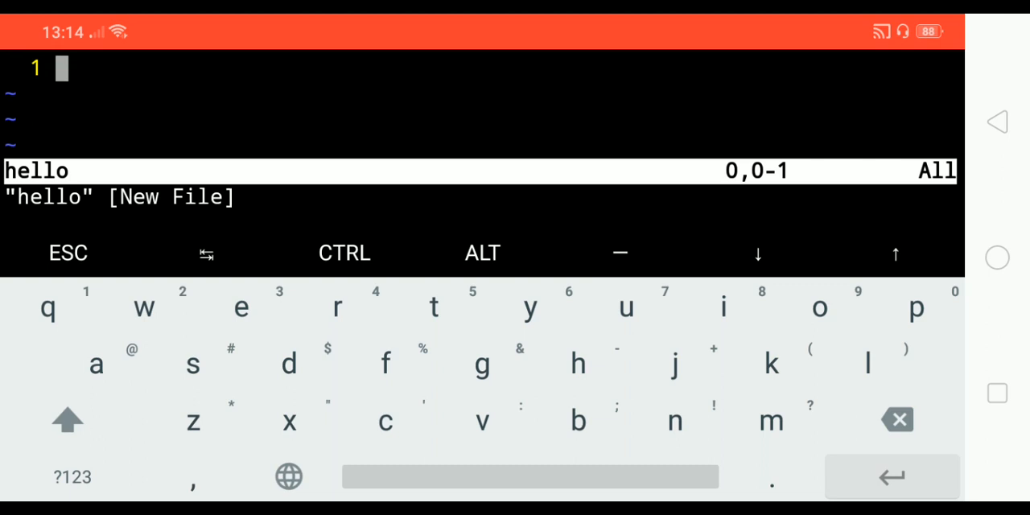
pyautogui.write('#')
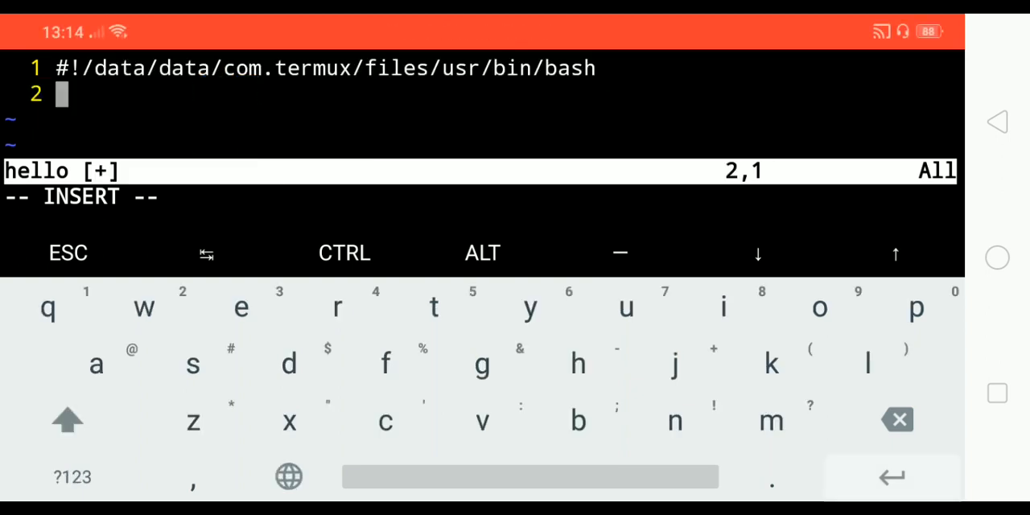
pyautogui.press('Enter')
pyautogui.write(':set syn')
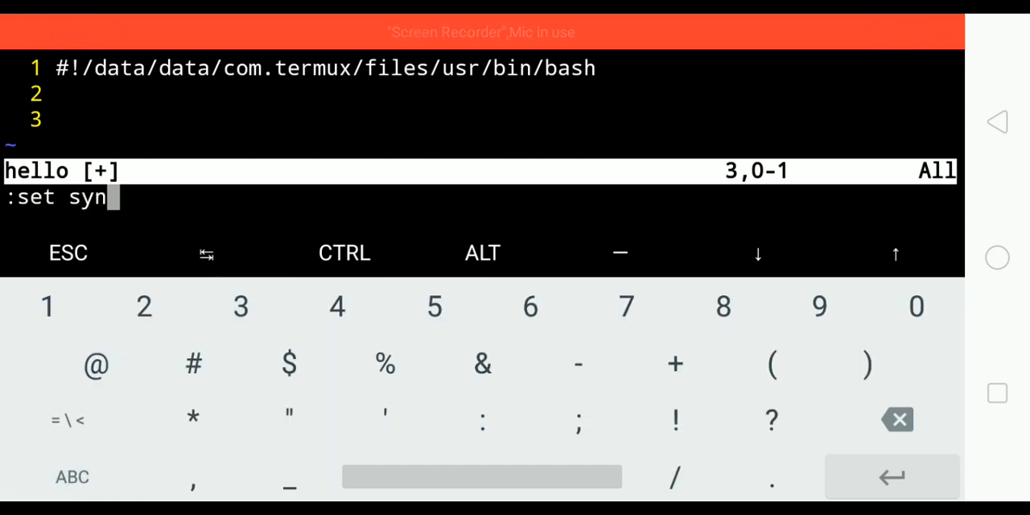
pyautogui.write('=')
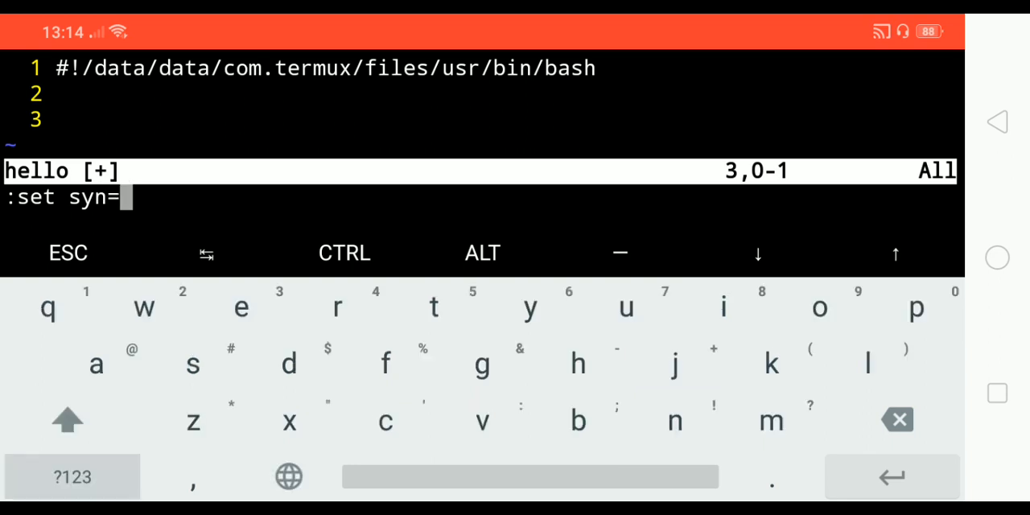
pyautogui.write('sh')
pyautogui.click(482, 120)
pyautogui.write('echo "')
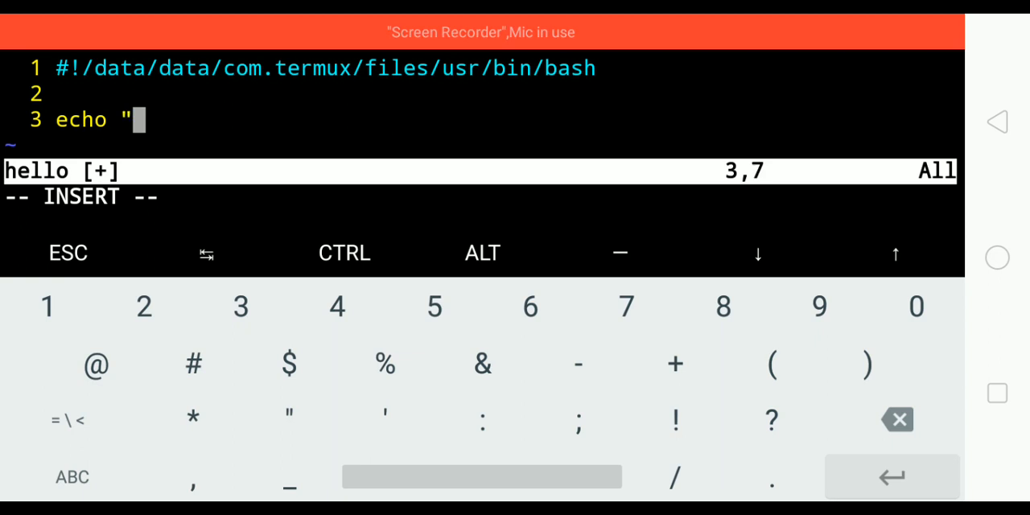
# Add an echo "hello world" line to the script.
pyautogui.write('hel')
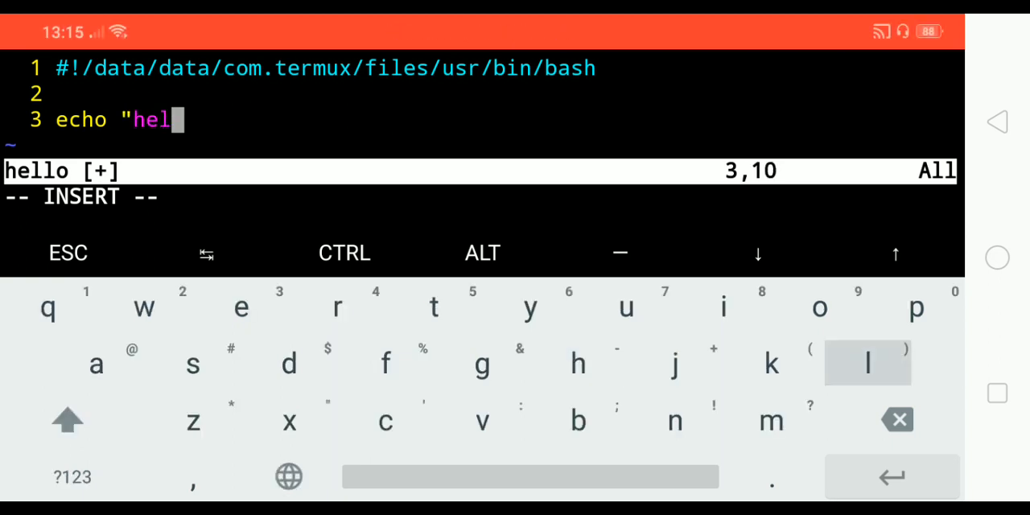
pyautogui.write('lo wor')
pyautogui.write('chmod u')
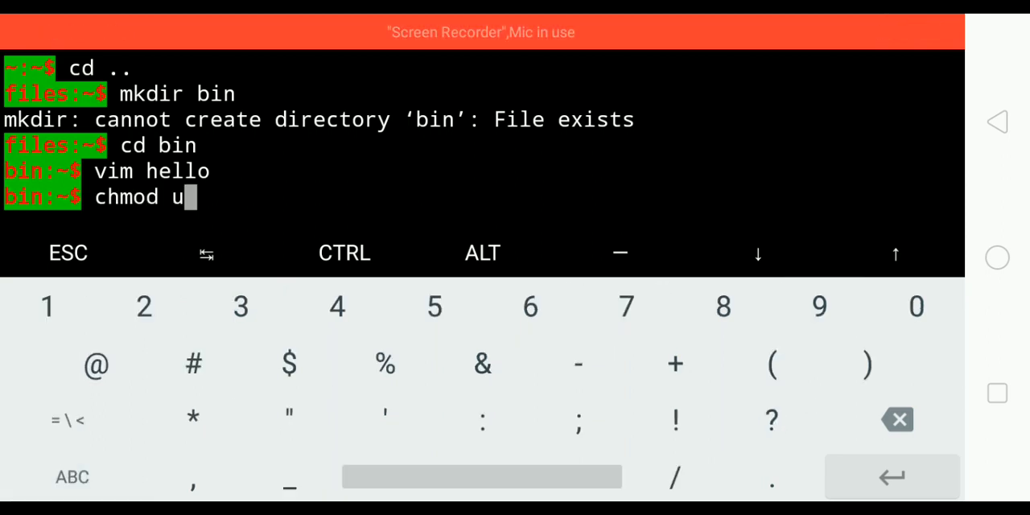
# Make the script executable with 'chmod u+x hello'.
pyautogui.write('+')
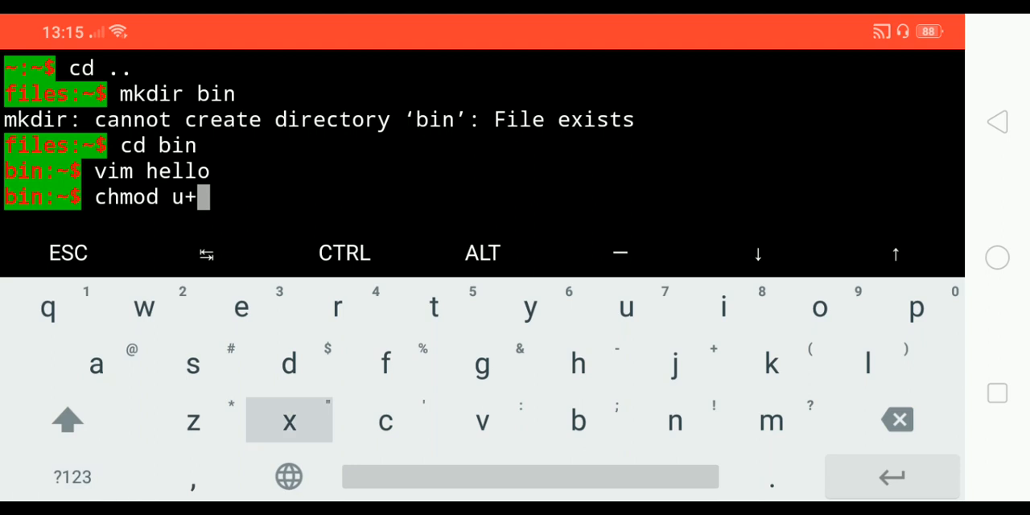
pyautogui.click(289, 421)
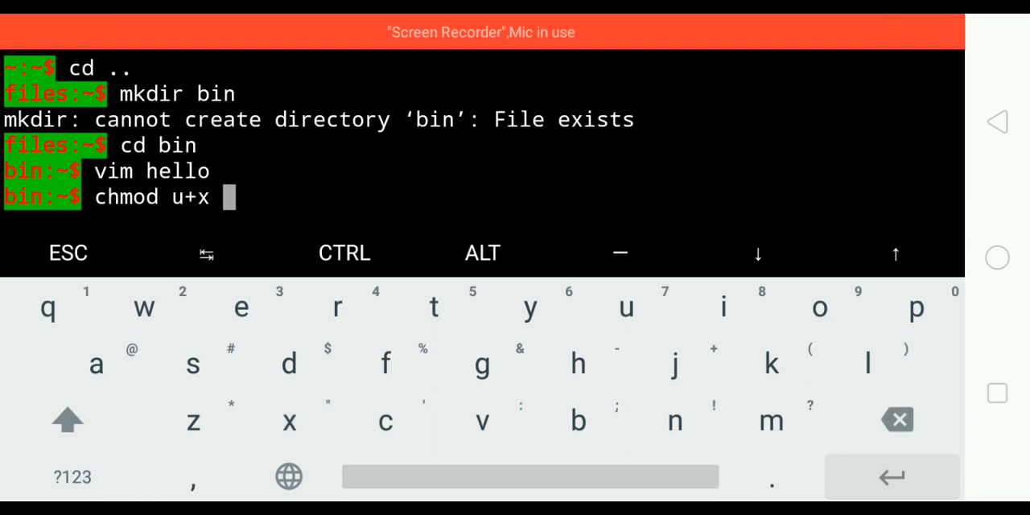
pyautogui.write('he')
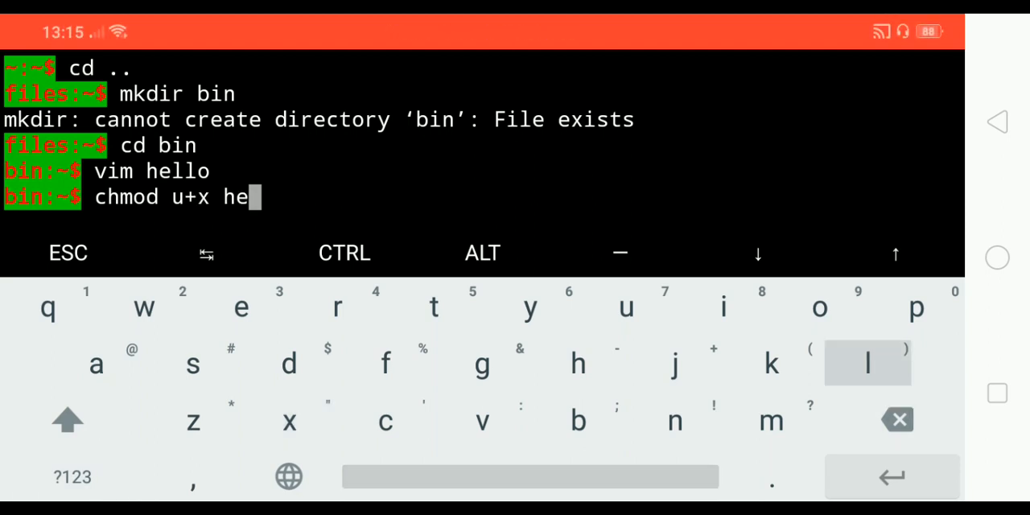
pyautogui.press('Enter')
pyautogui.write('./')
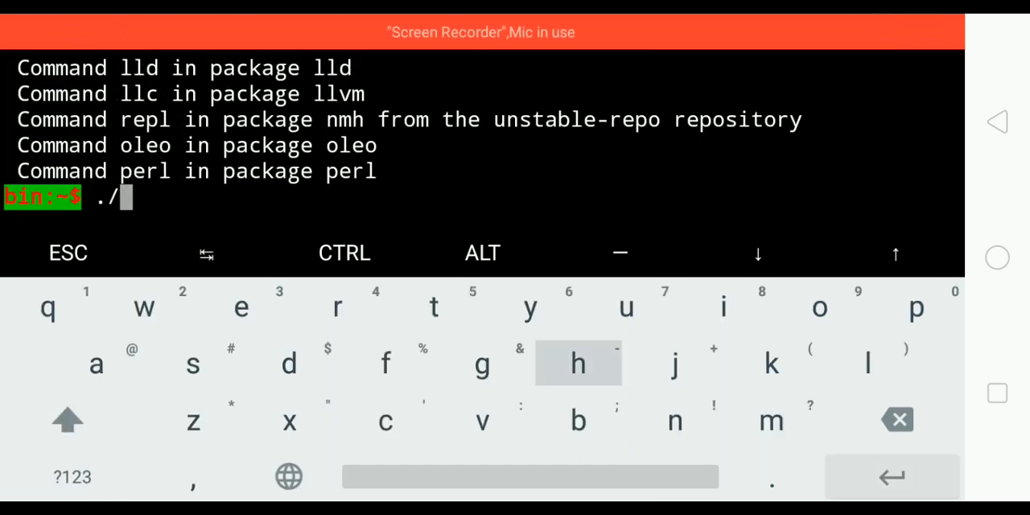
# Run './hello' from bin so it prints hello world.
pyautogui.write('hello')
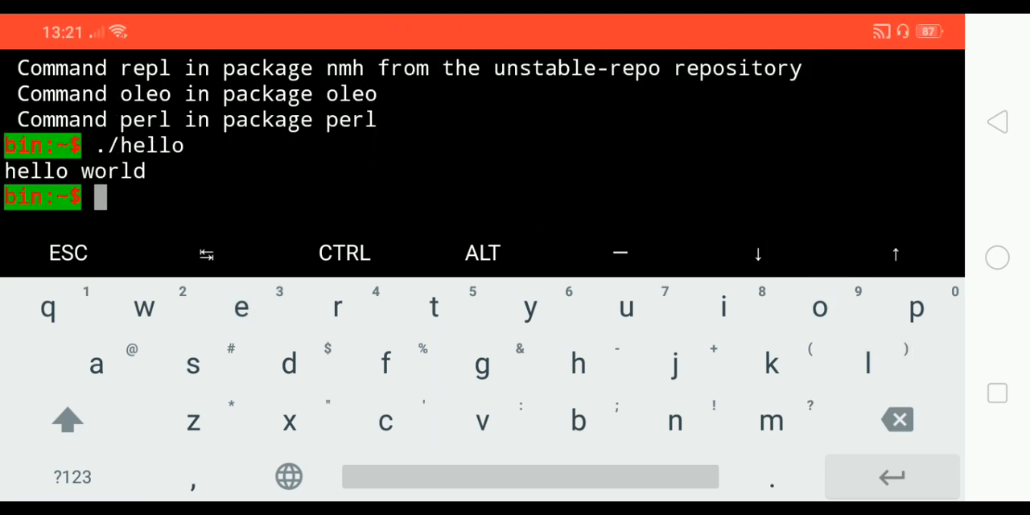
pyautogui.click(73, 469)
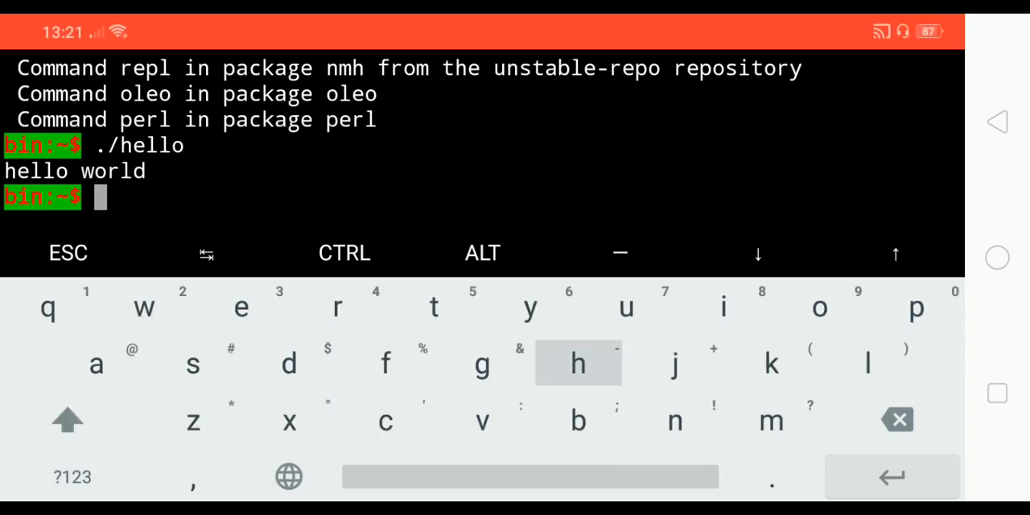
pyautogui.write('hello')
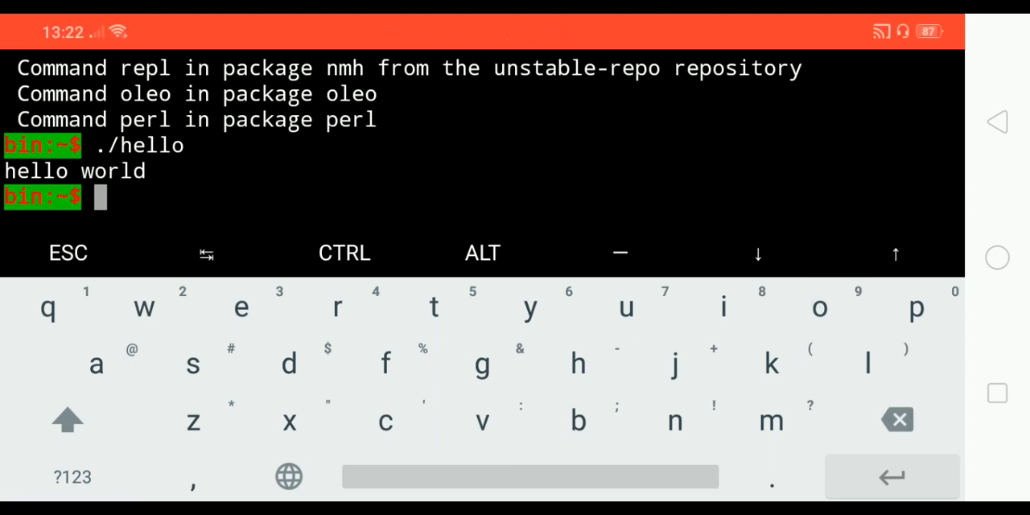
# Show the bin folder's full path with pwd.
pyautogui.write('pwd')
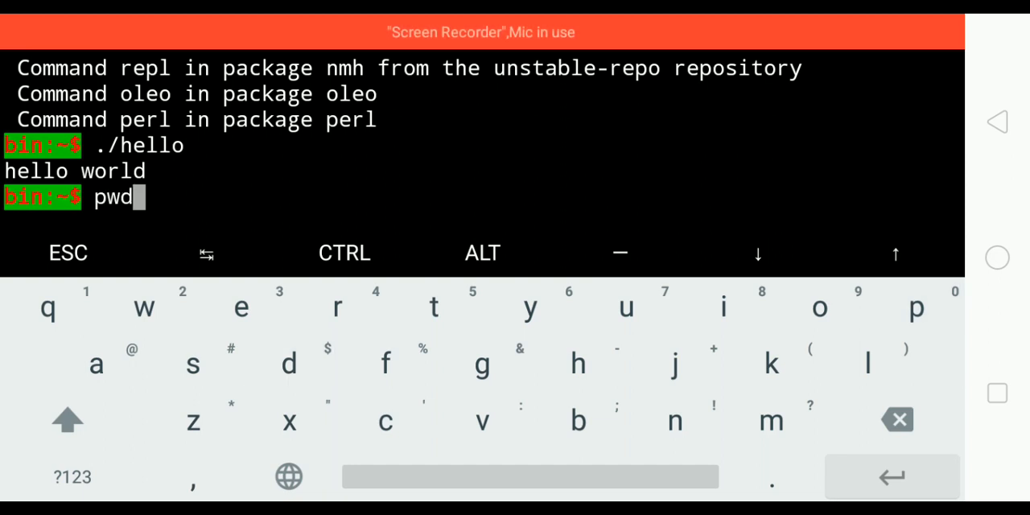
pyautogui.press('Enter')
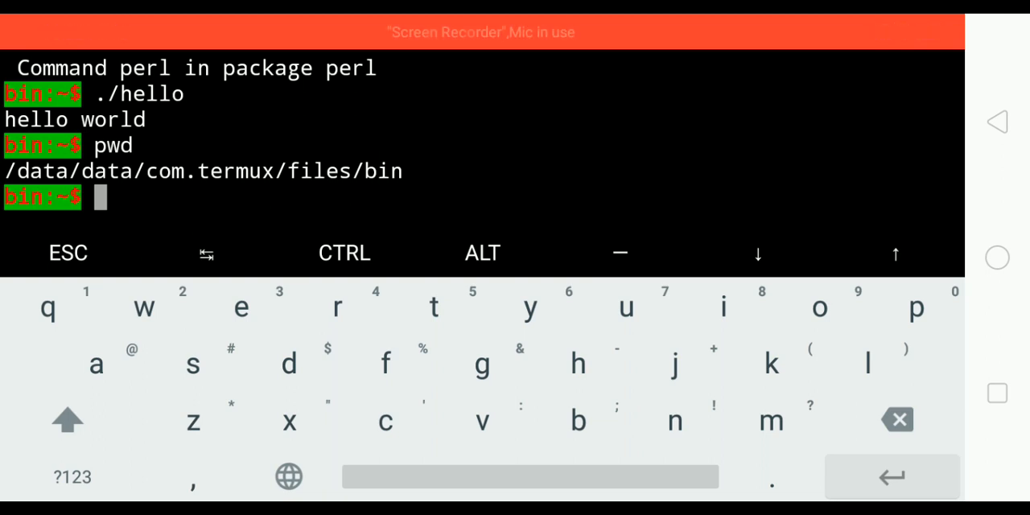
# Move into ../usr/etc and begin opening bash.bashrc in vim.
pyautogui.write('cd ..')
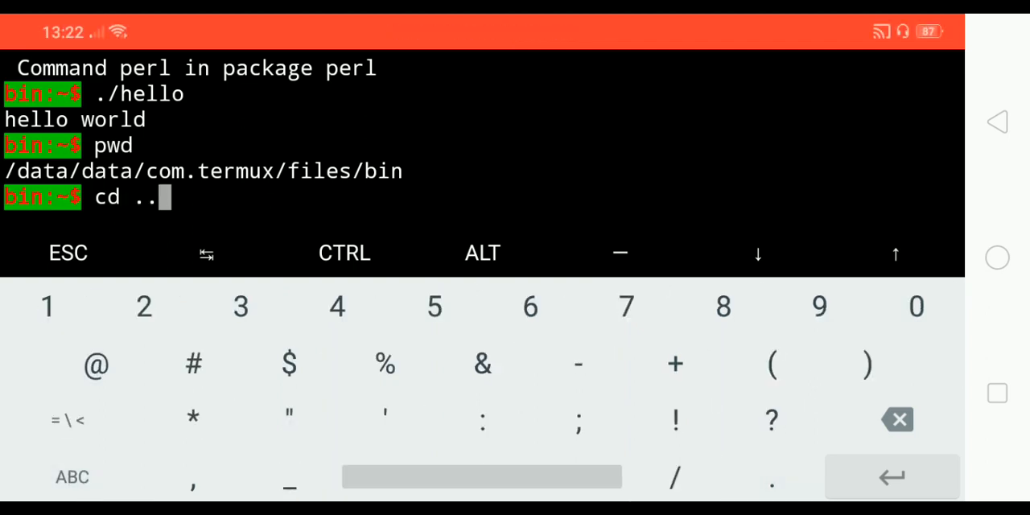
pyautogui.write('/usr')
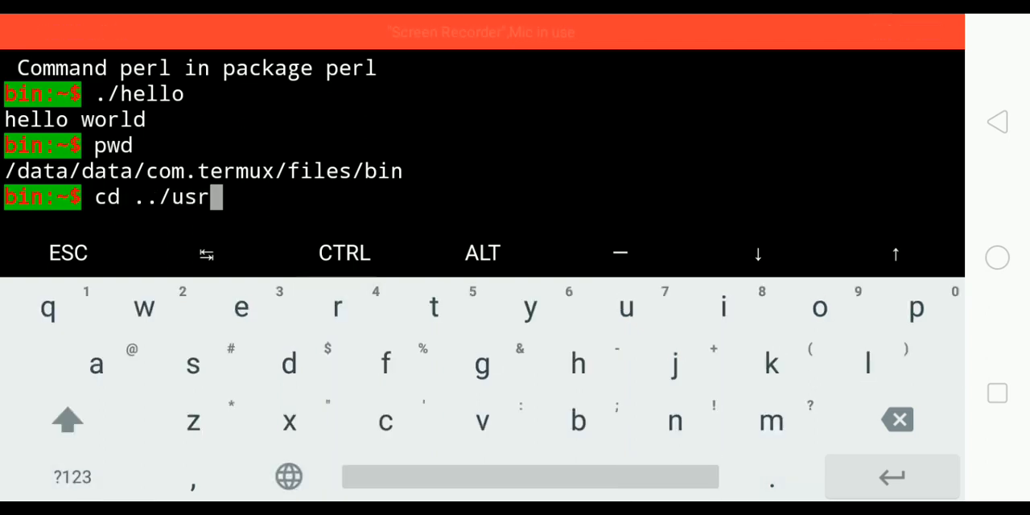
pyautogui.write('/et')
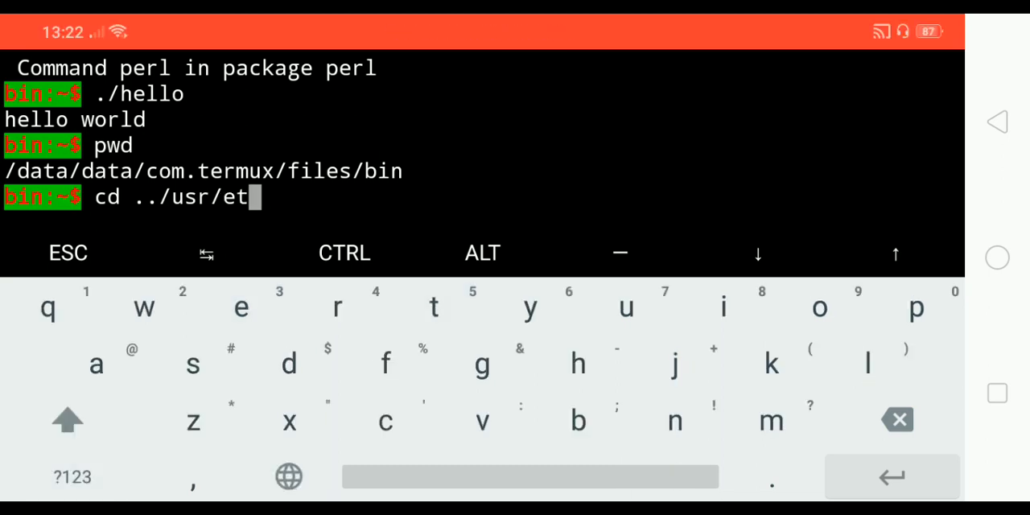
pyautogui.press('Enter')
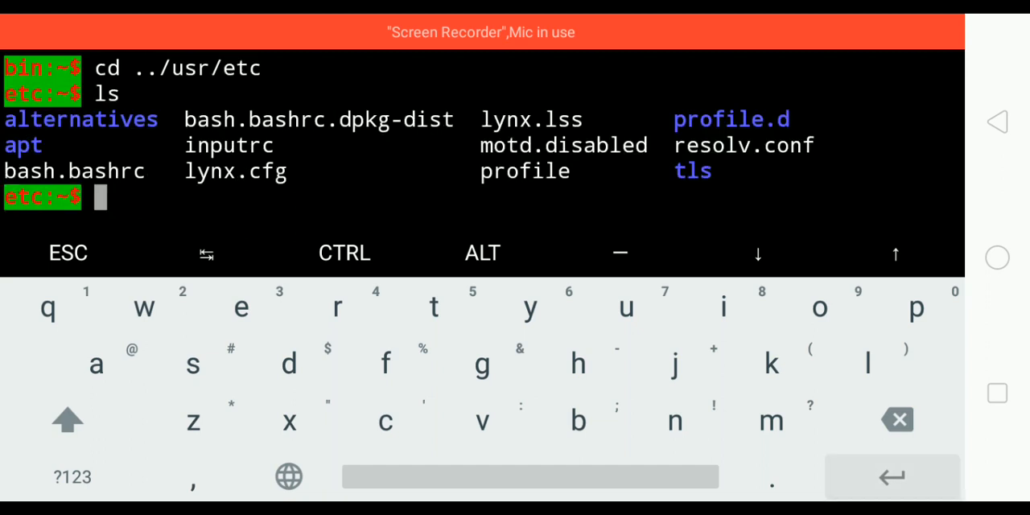
pyautogui.write('v')
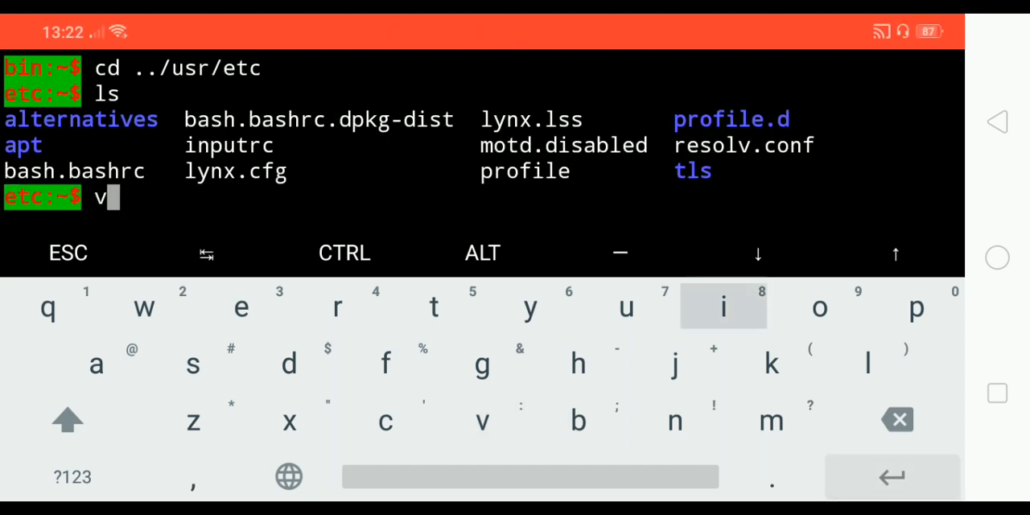
pyautogui.write('im')
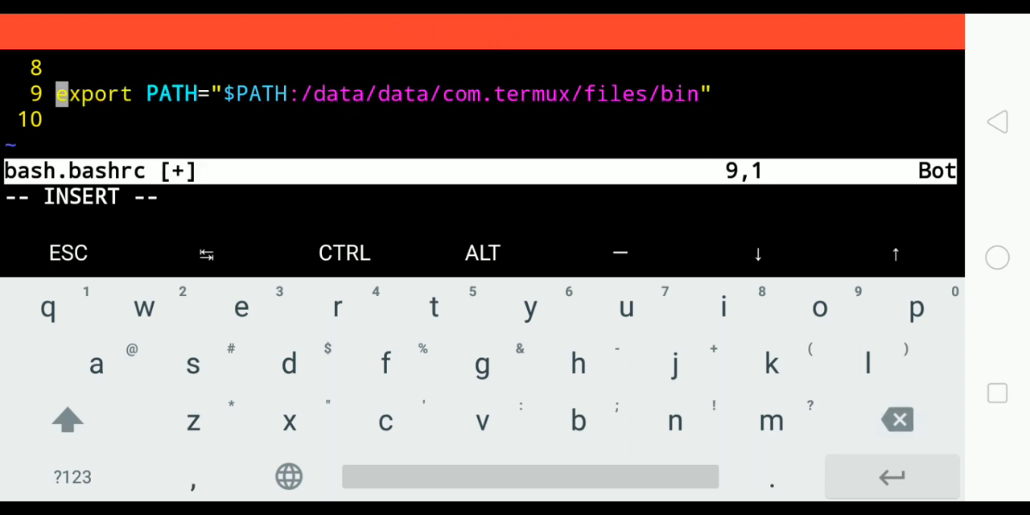
# Save bash.bashrc with export PATH="$PATH:/data/data/com.termux/files/bin" and quit vim.
pyautogui.press('Escape')
pyautogui.write(':')
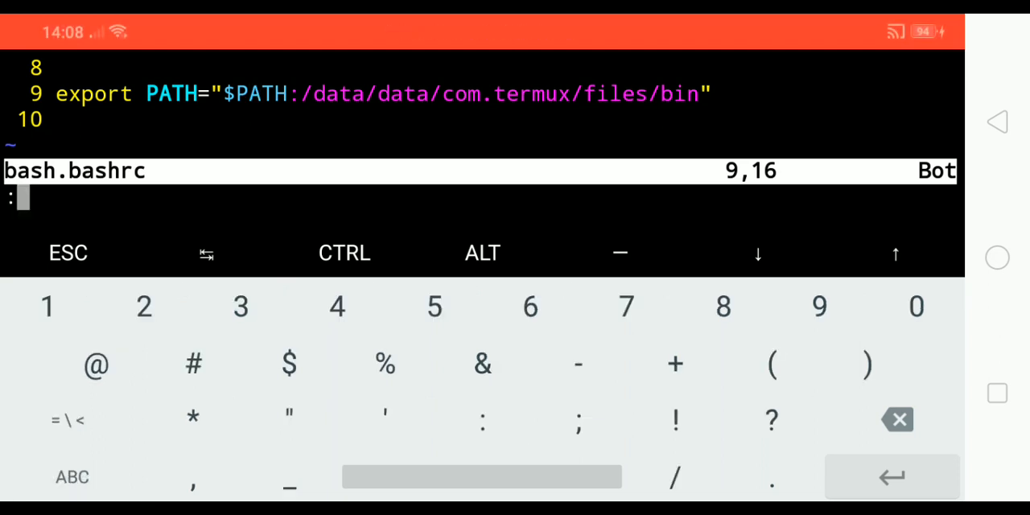
pyautogui.click(71, 476)
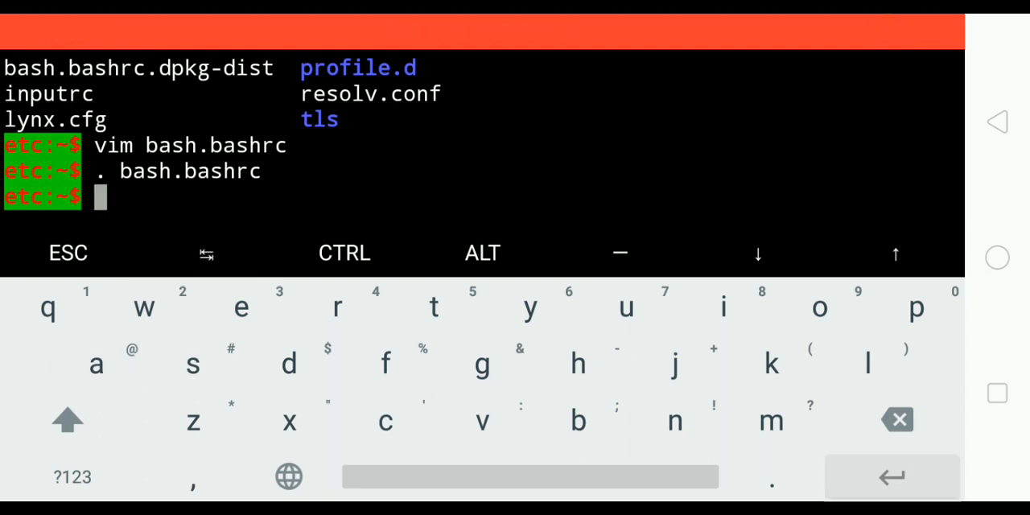
# Run 'hello' by name from etc to print hello world, then cd up to usr and type hello again.
pyautogui.write('h')
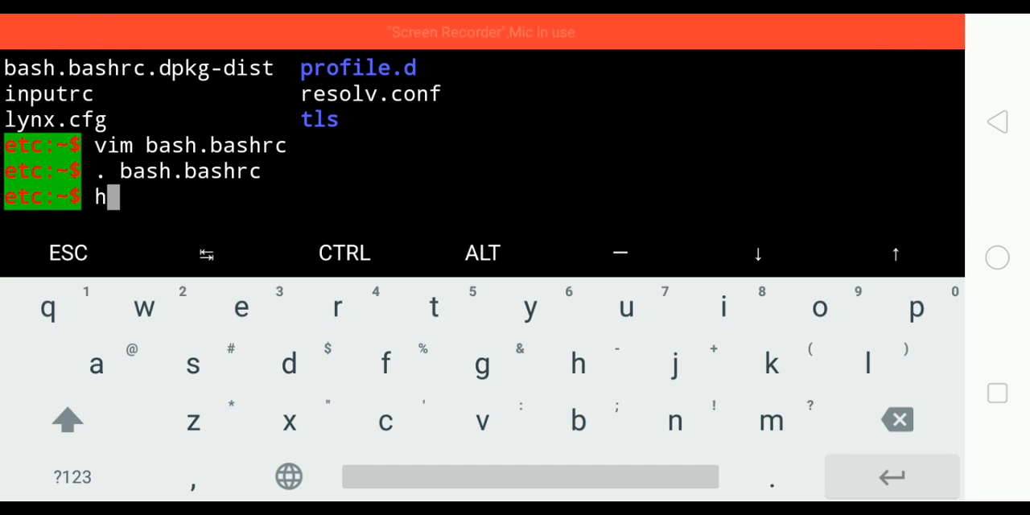
pyautogui.write('ello')
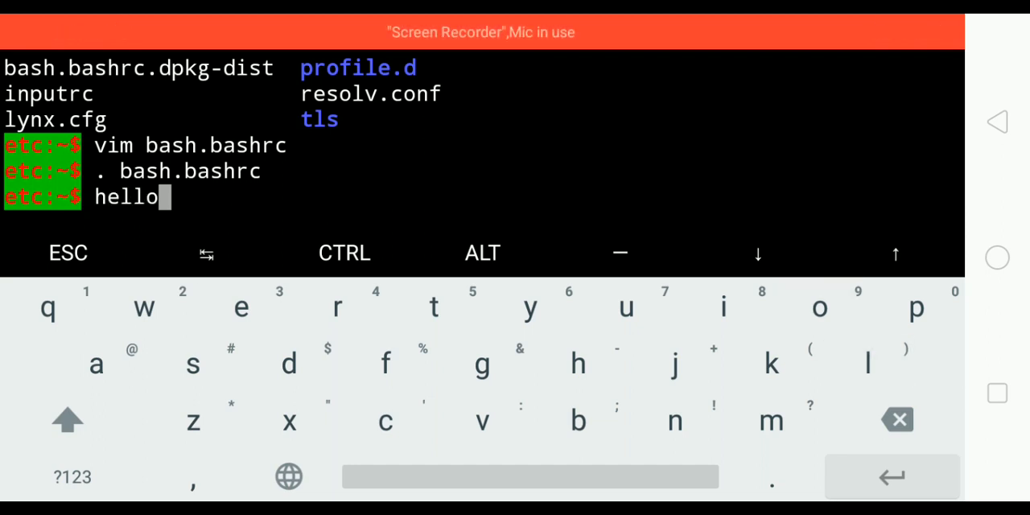
pyautogui.press('Enter')
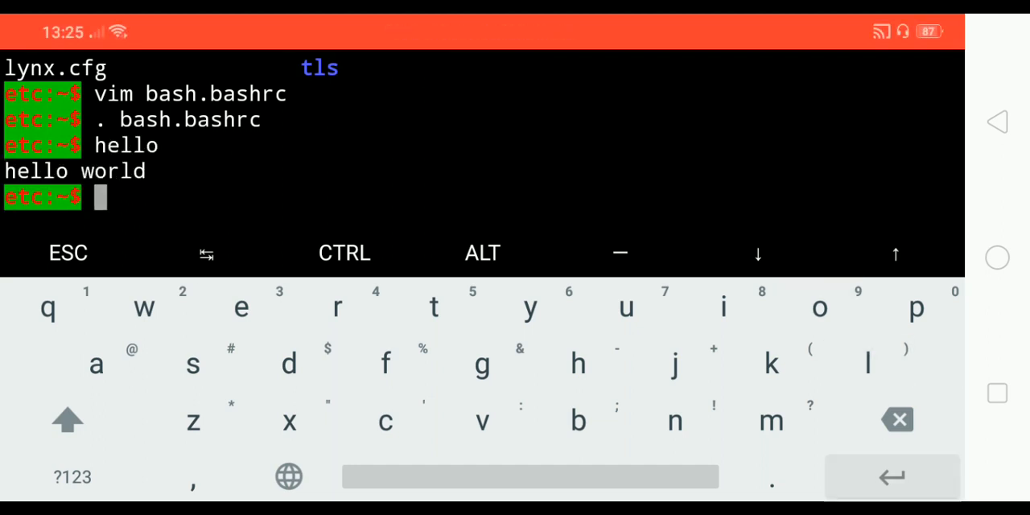
pyautogui.write('cd ..')
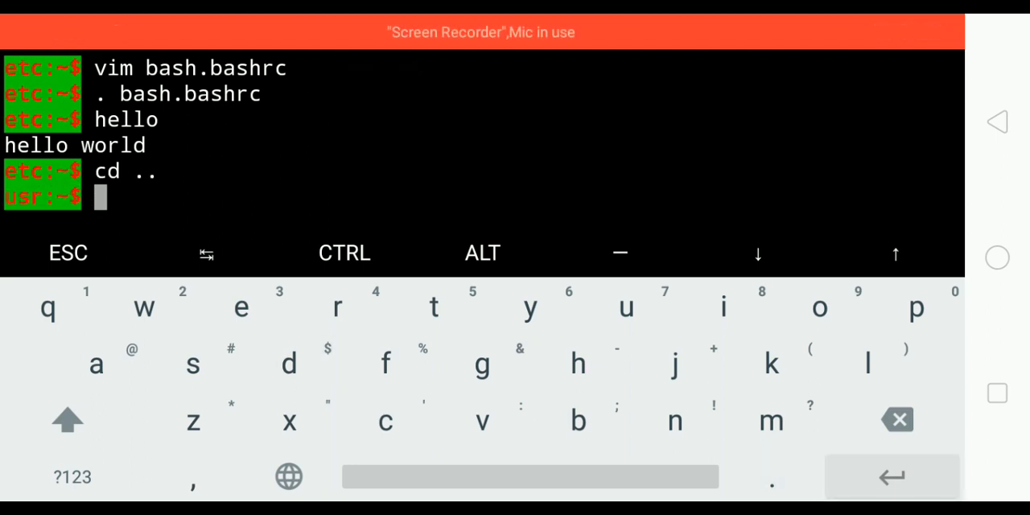
pyautogui.write('hello')
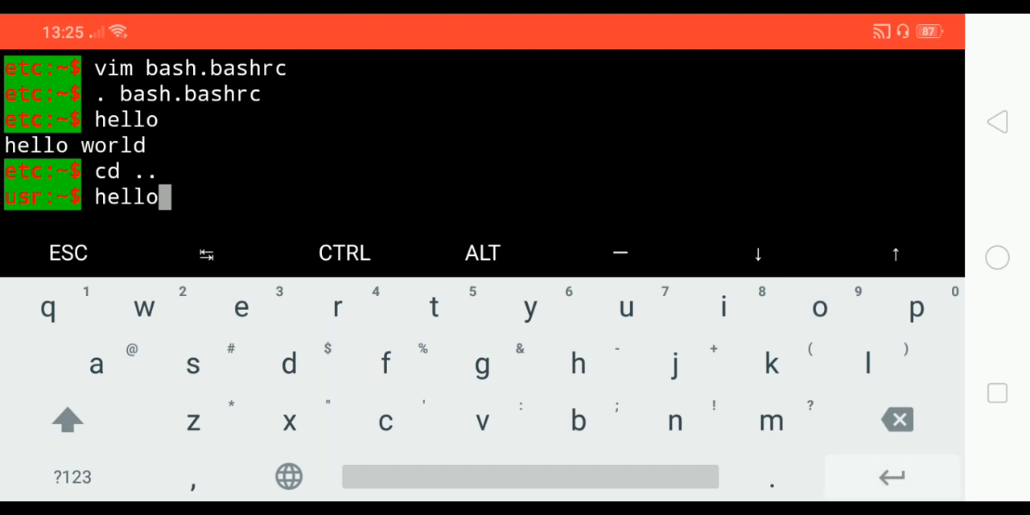